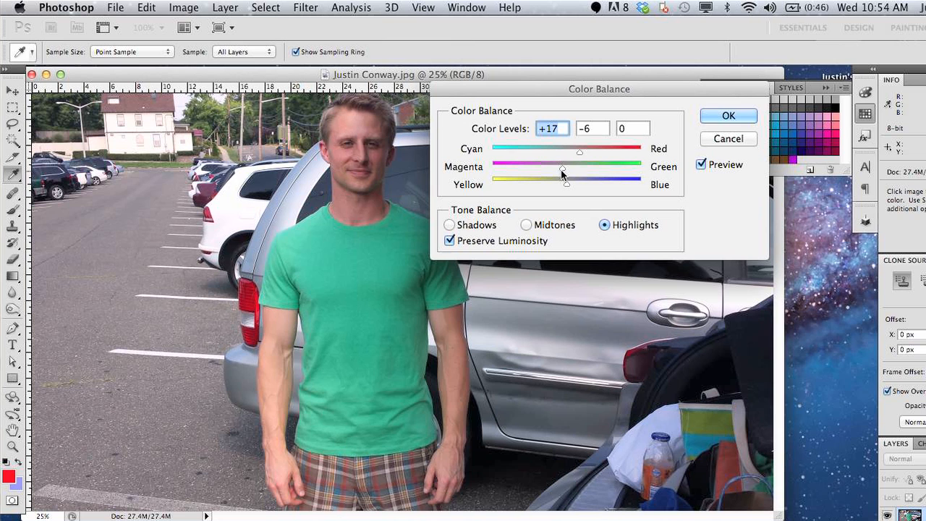
- Nudge the Magenta-Green slider slightly toward magenta before leaving the dialog
drag(579, 167, 556, 168)
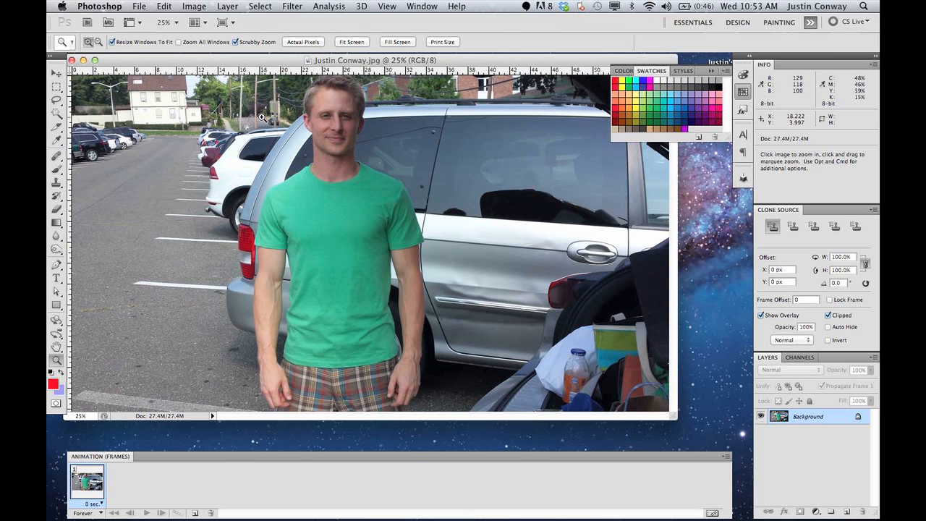
- Start a Color Balance adjustment from Image > Adjustments with Highlights as the tone range
click(194, 5)
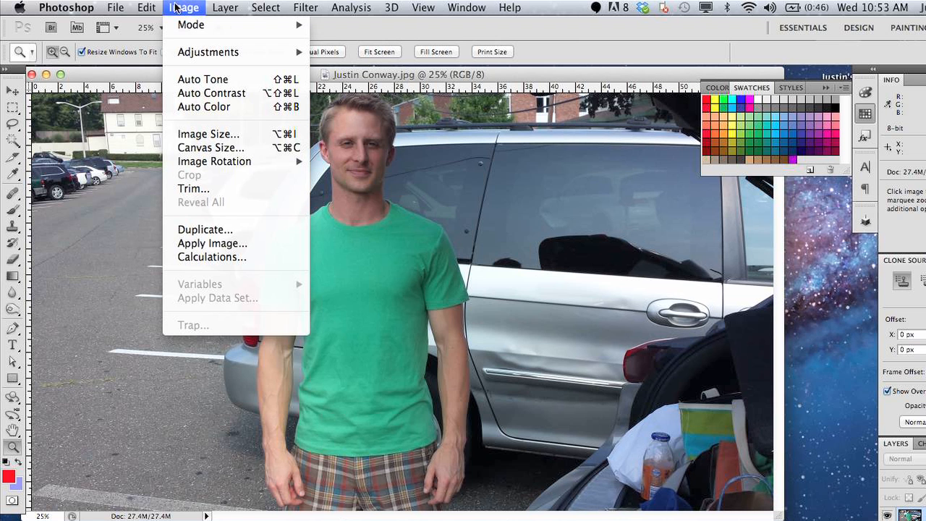
mouse_move(209, 52)
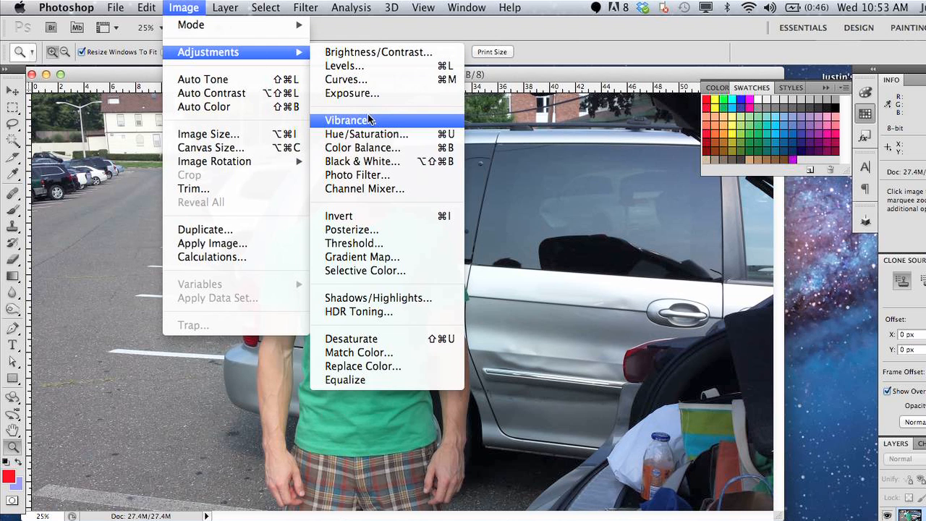
click(362, 148)
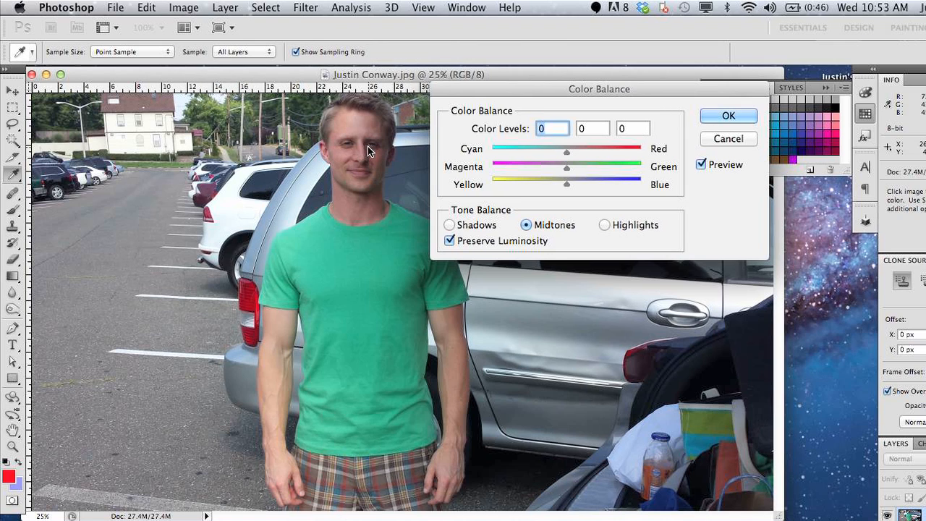
click(605, 226)
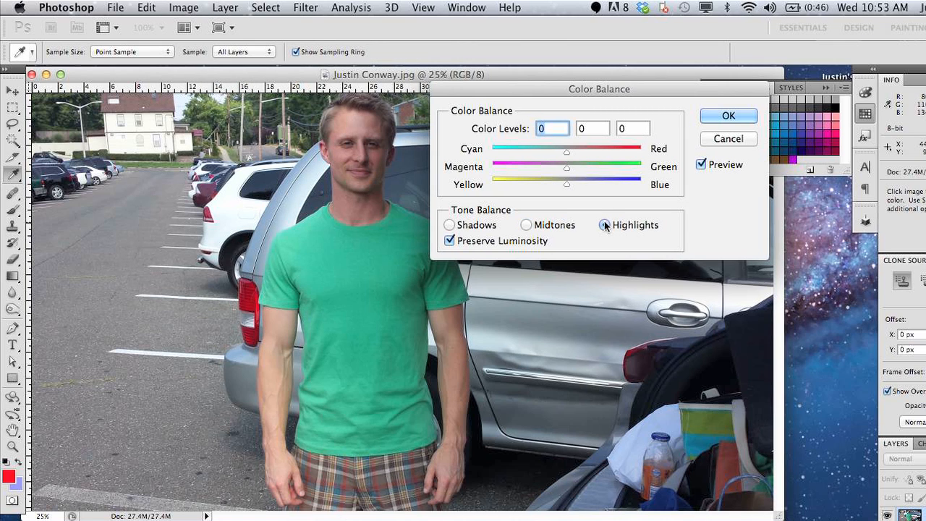
click(604, 225)
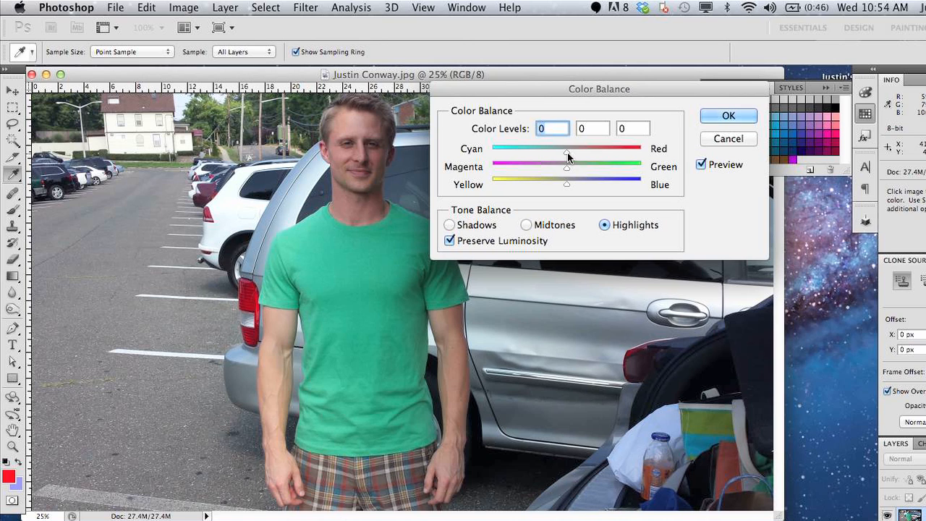
- Shift the highlights to Cyan-Red +17, Magenta-Green -15 and Yellow-Blue +10
drag(567, 149, 579, 149)
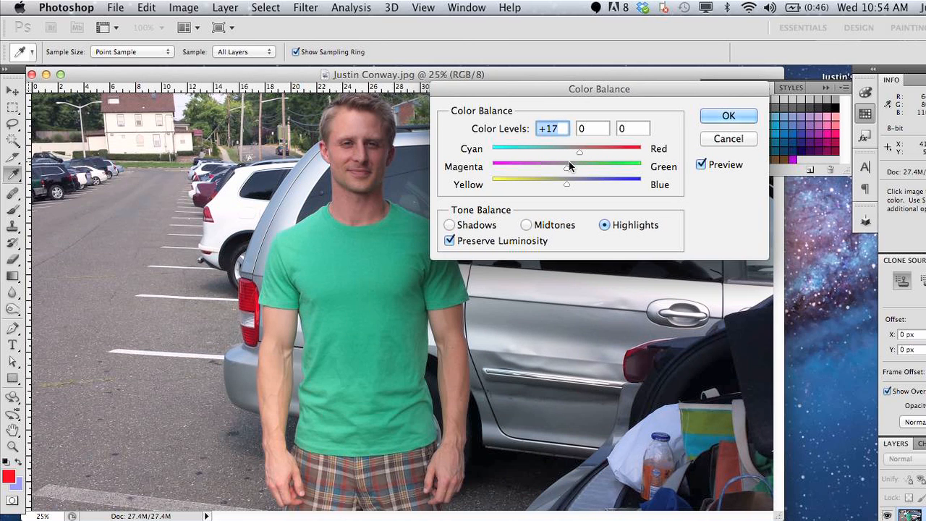
drag(579, 166, 556, 166)
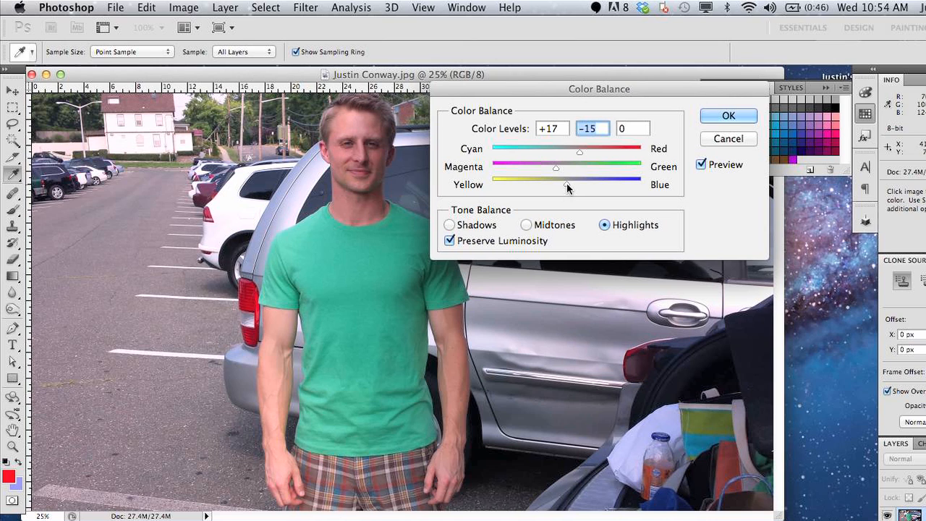
drag(568, 179, 575, 179)
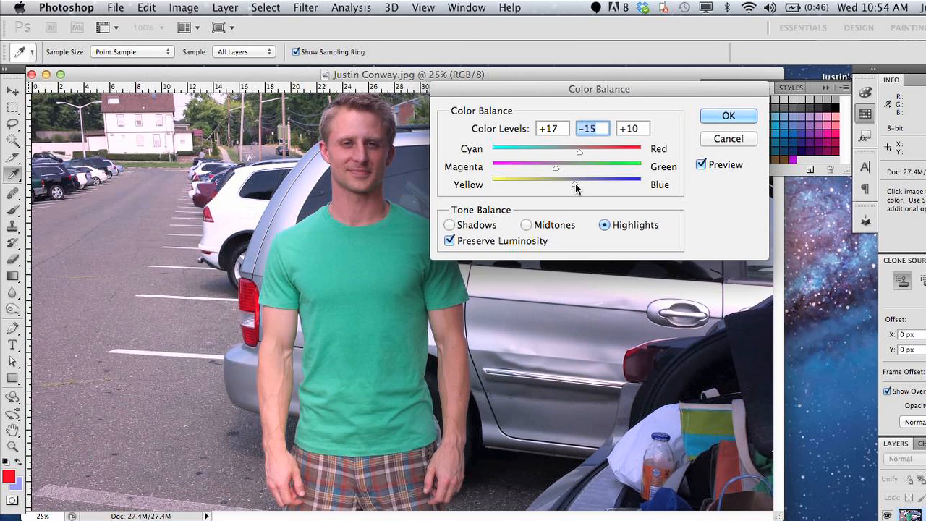